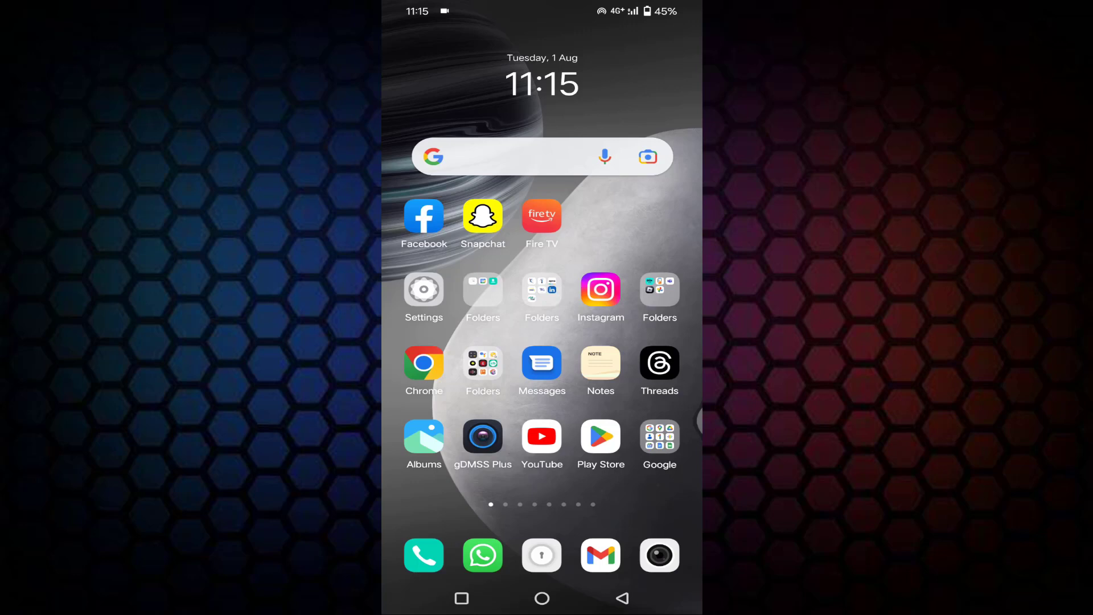
Step: Launch the Settings app from the home screen and scroll down its main list
left_click(424, 288)
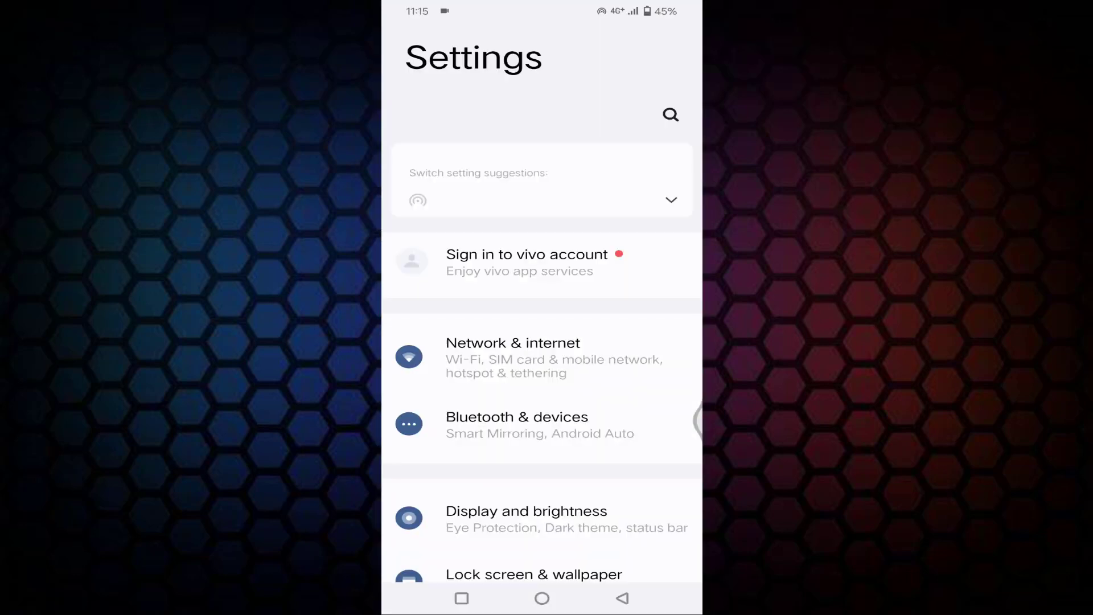
scroll("down", 3)
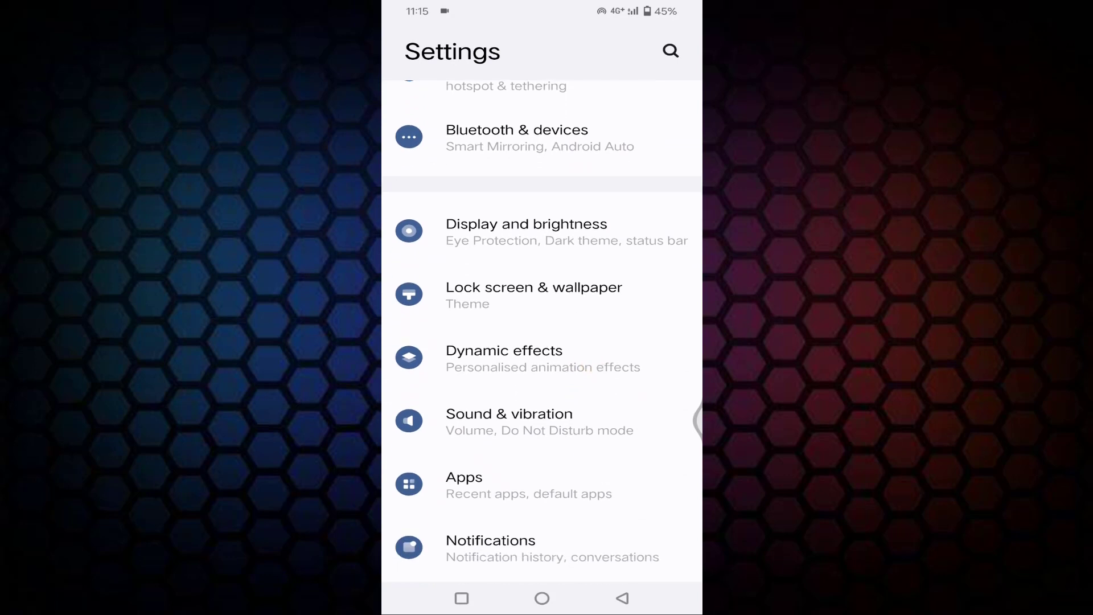
Step: From Apps > See all 171 apps, search 'play' and open Google Play Store's App info
left_click(463, 484)
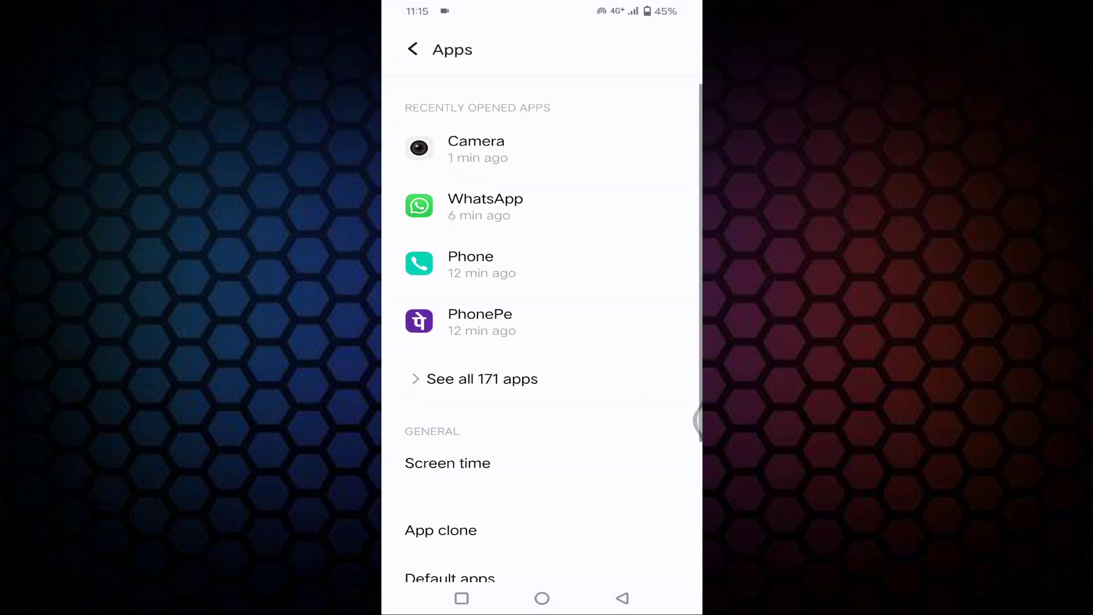
left_click(482, 378)
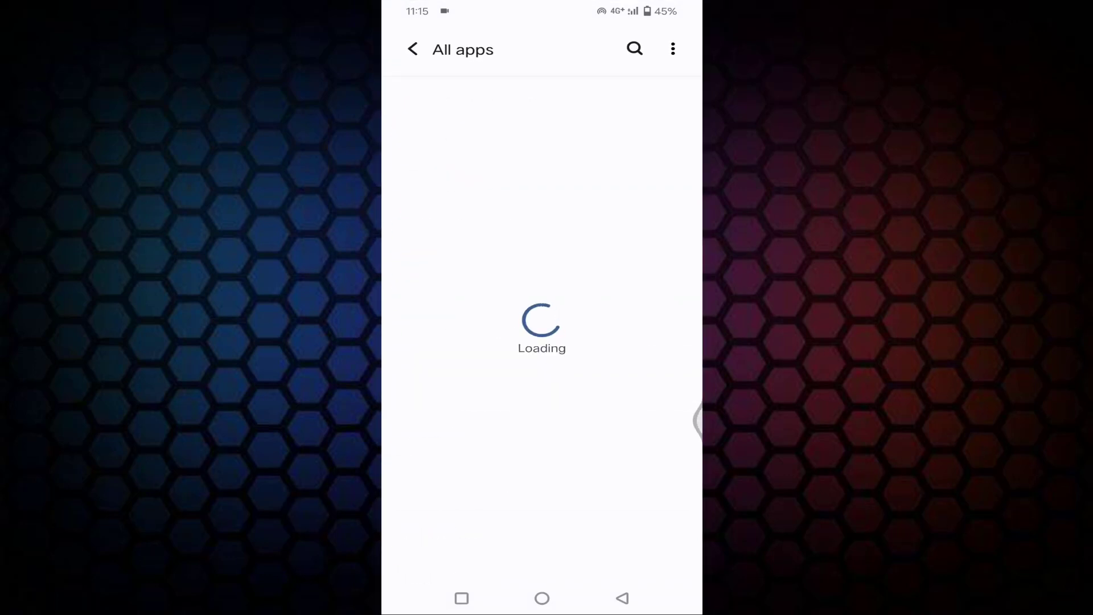
left_click(633, 49)
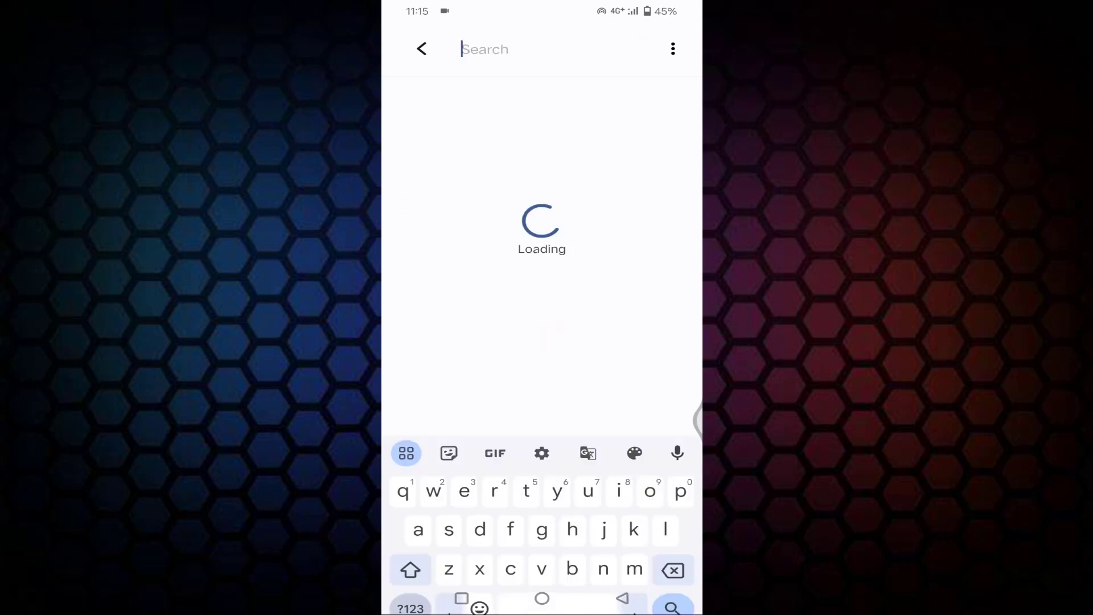
type("p")
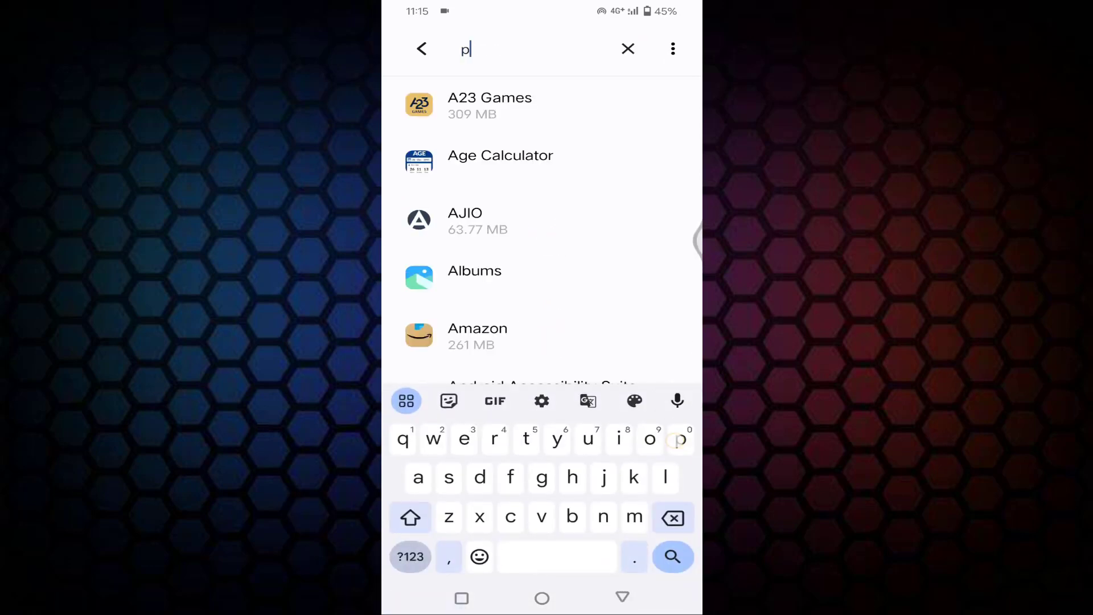
type("lay")
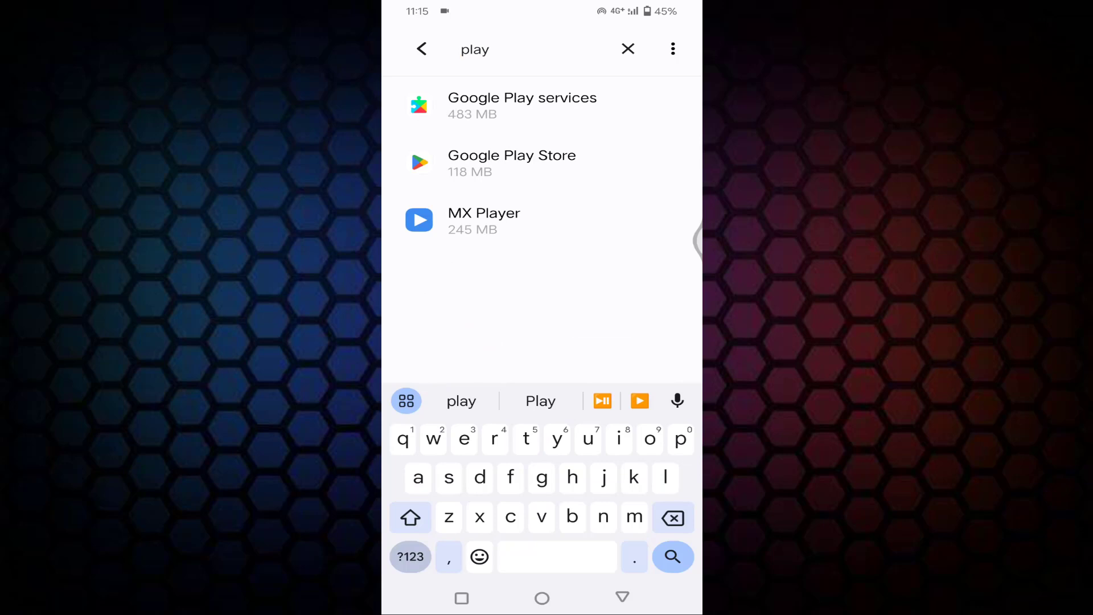
left_click(541, 163)
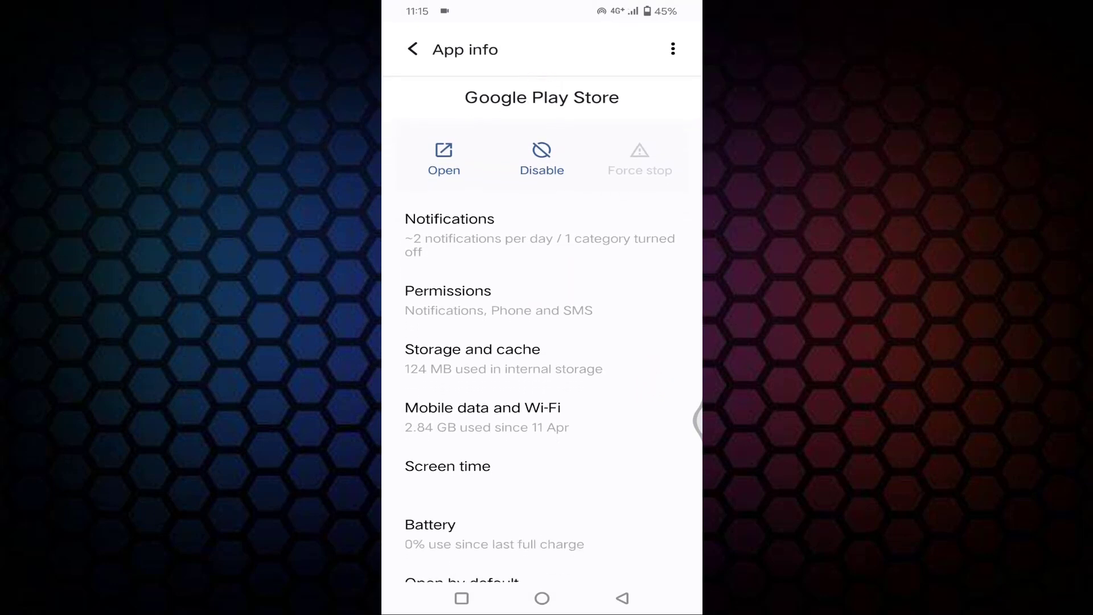
Step: In Storage and cache, clear Google Play Store's cache but cancel clearing its storage
left_click(472, 350)
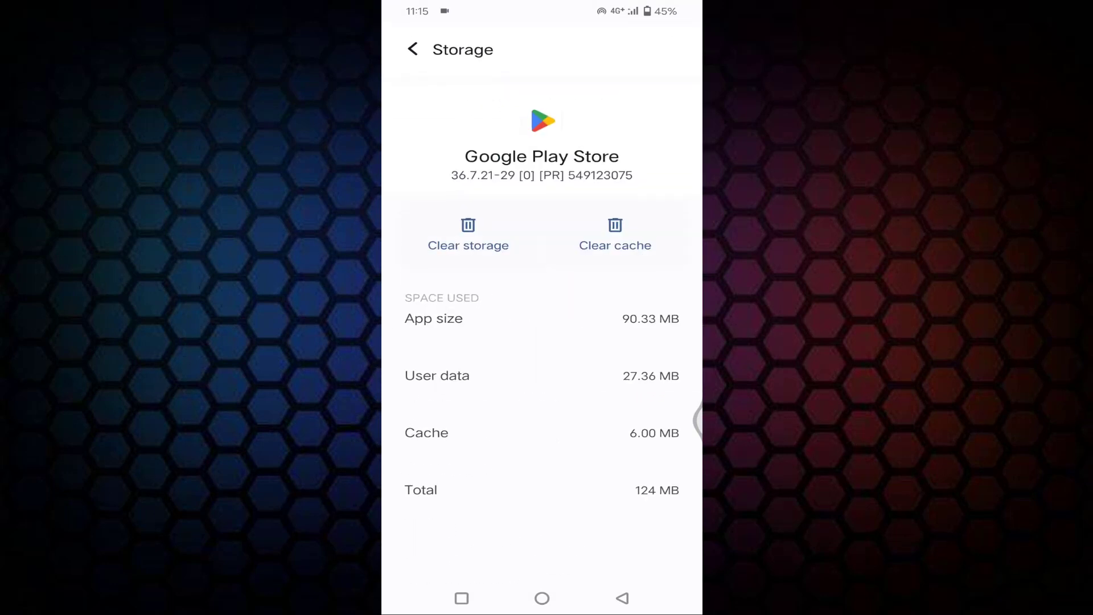
left_click(614, 233)
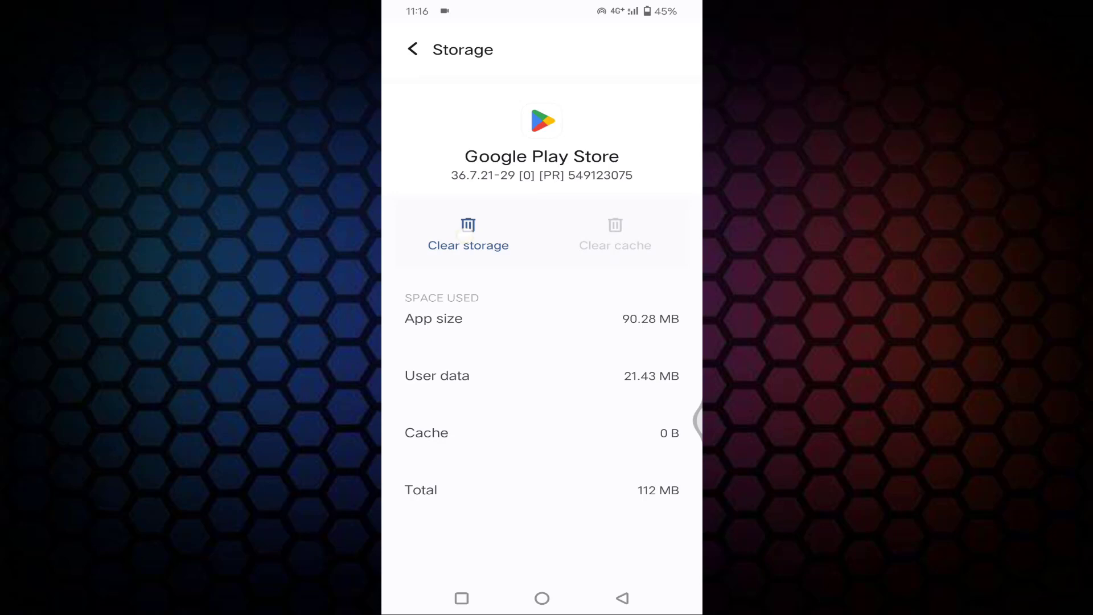
left_click(468, 234)
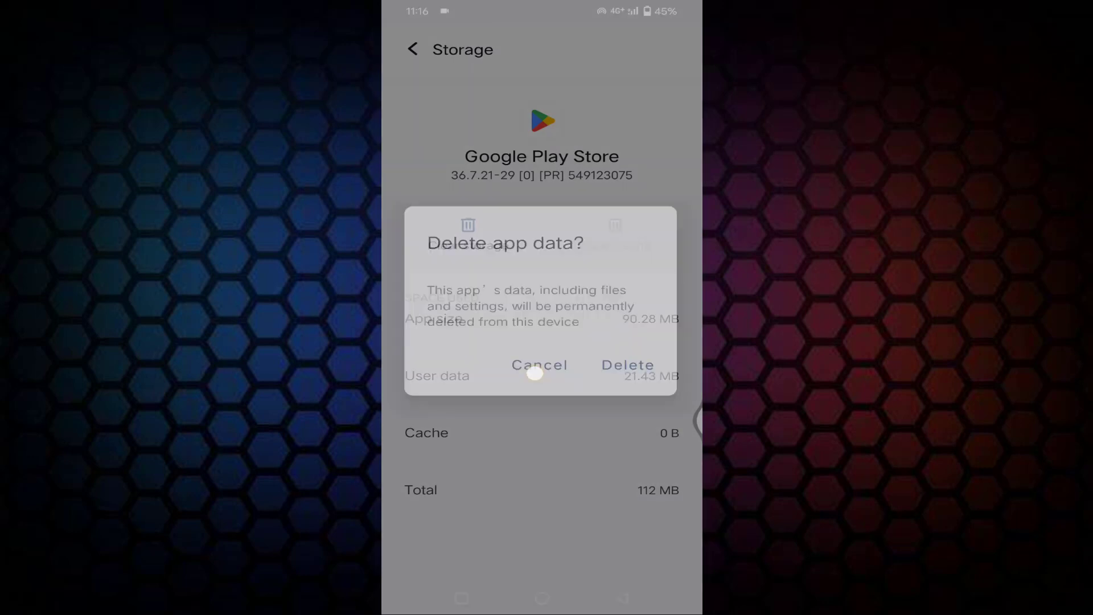
left_click(538, 364)
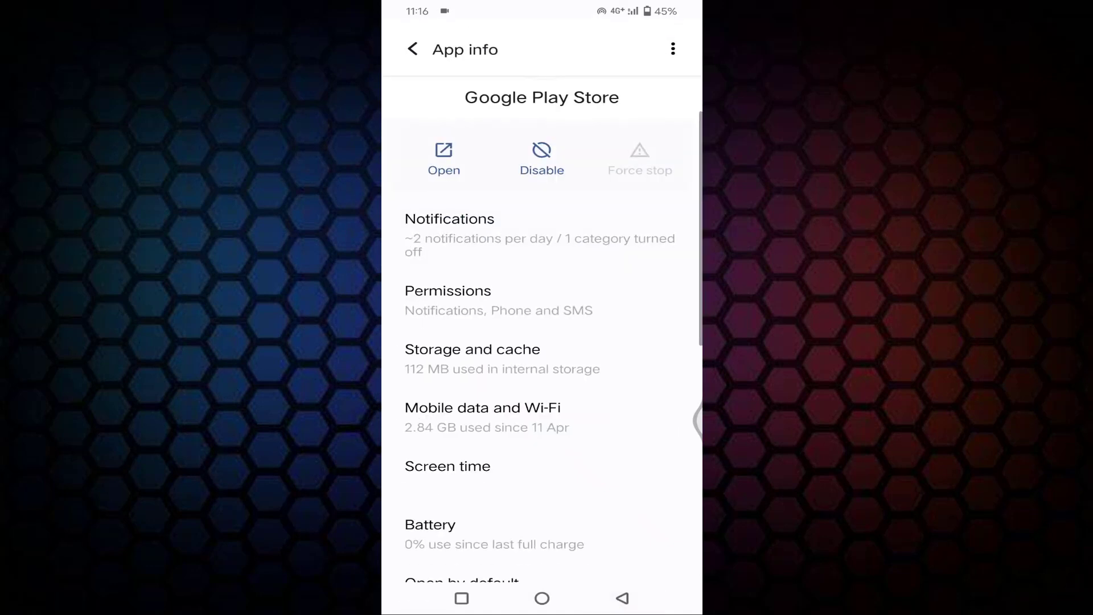
Step: In Google Play Store's permissions, set Location to allowed
left_click(497, 300)
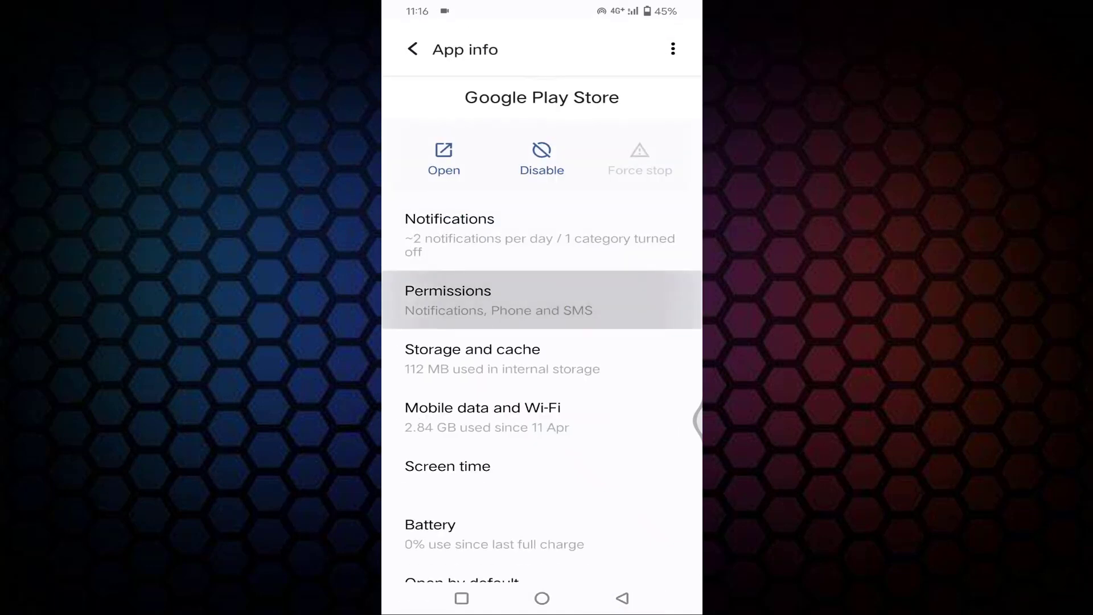
left_click(447, 299)
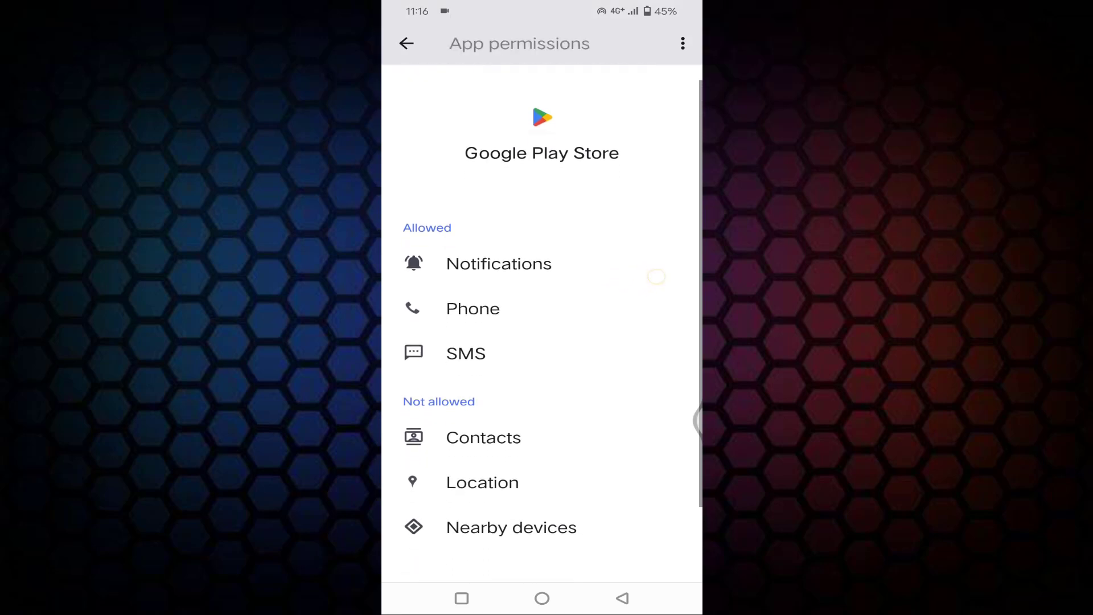
left_click(481, 482)
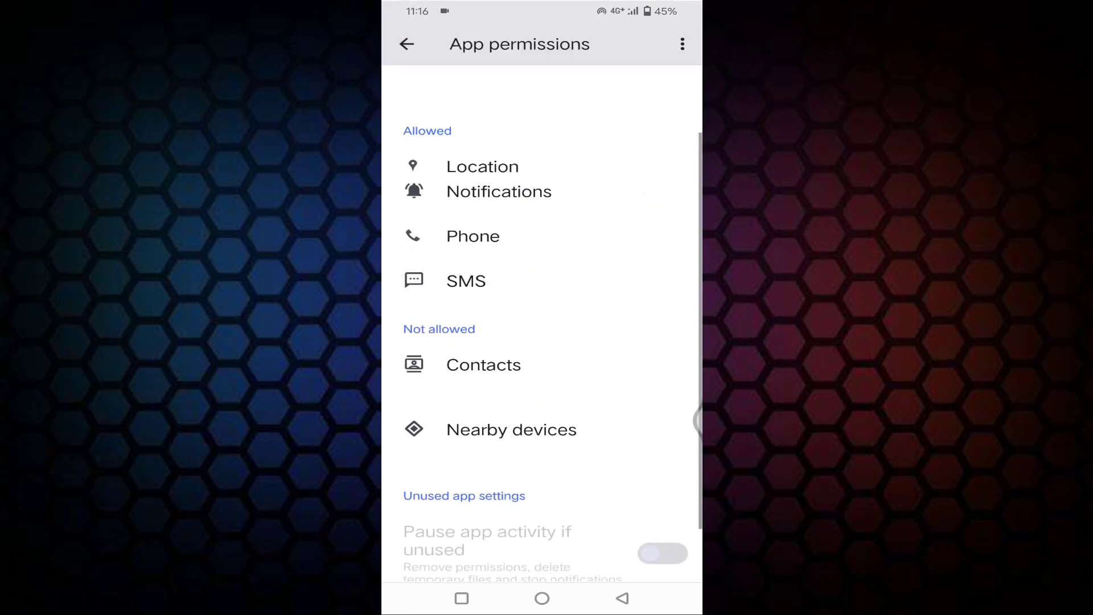
Step: Review the Contacts permission unchanged and back out to the App info page
left_click(482, 364)
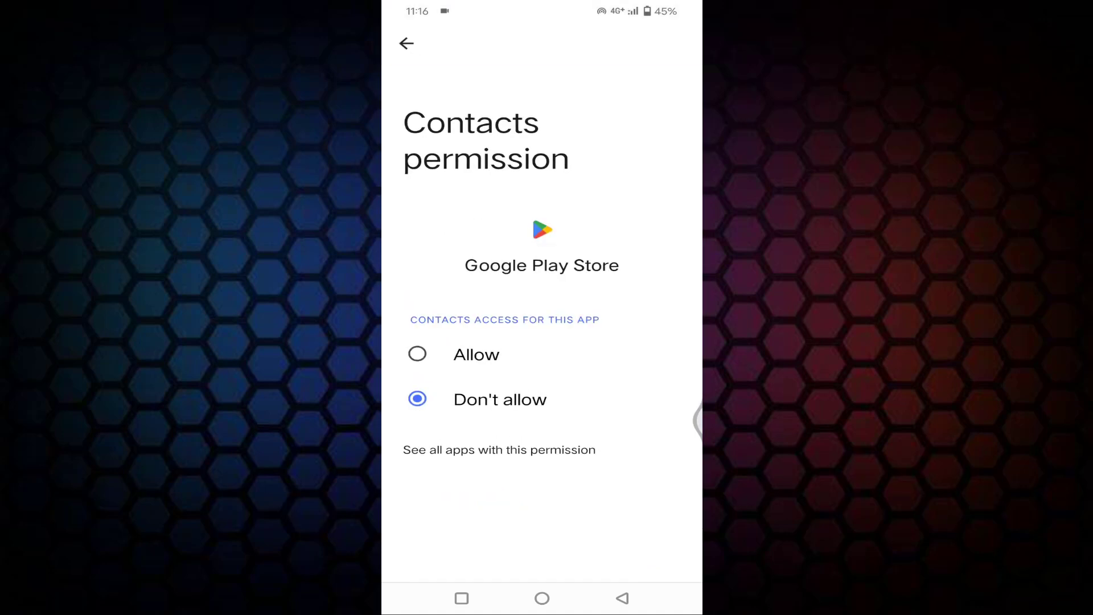
left_click(406, 43)
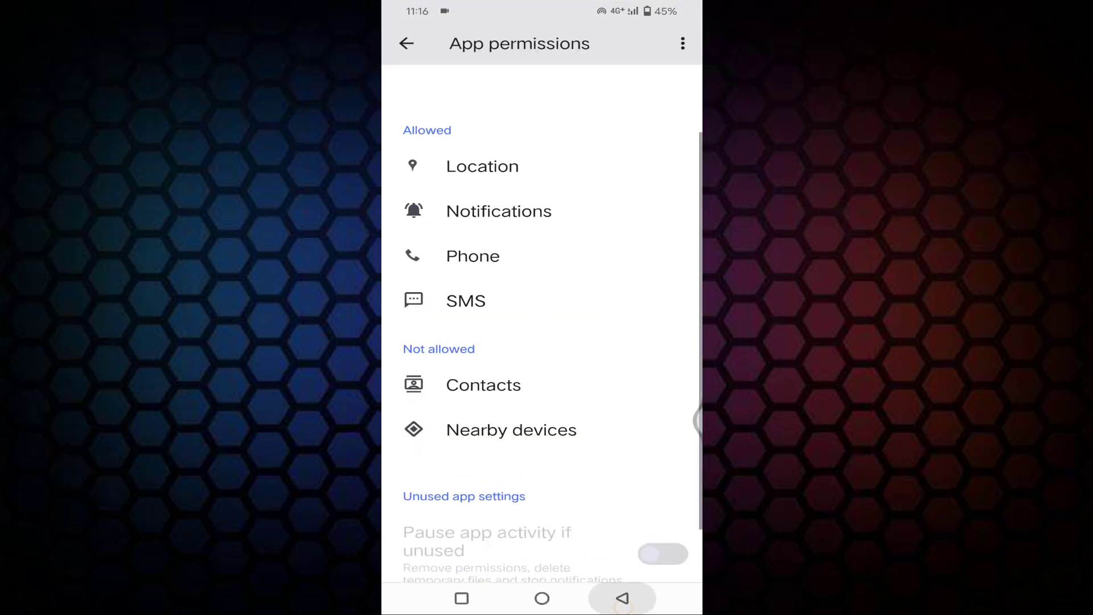
left_click(406, 43)
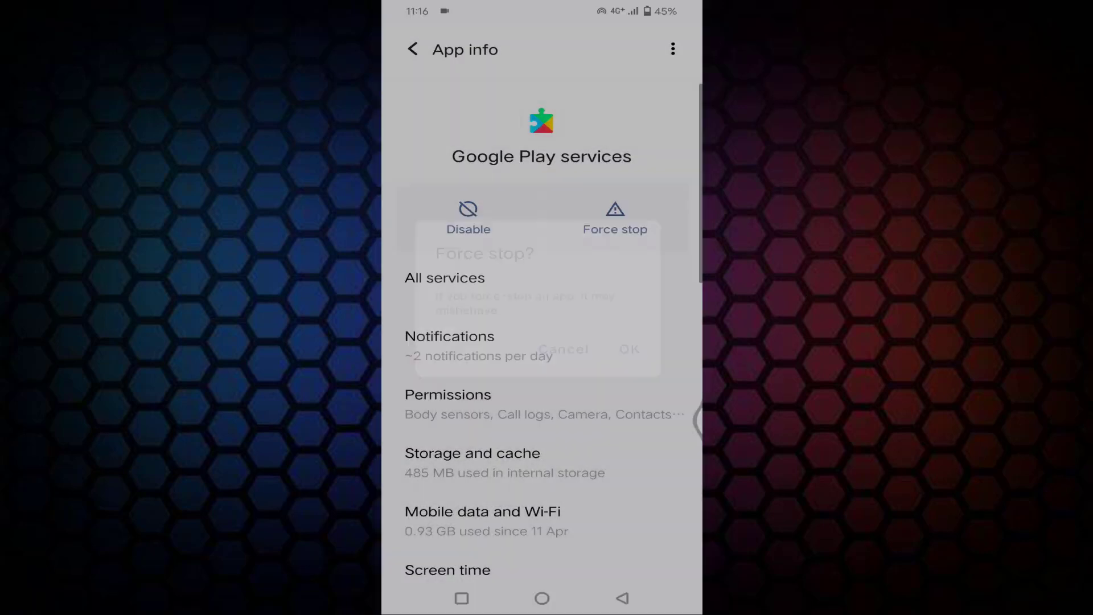
Step: Confirm force-stopping Google Play services and open its Storage and cache details
left_click(565, 349)
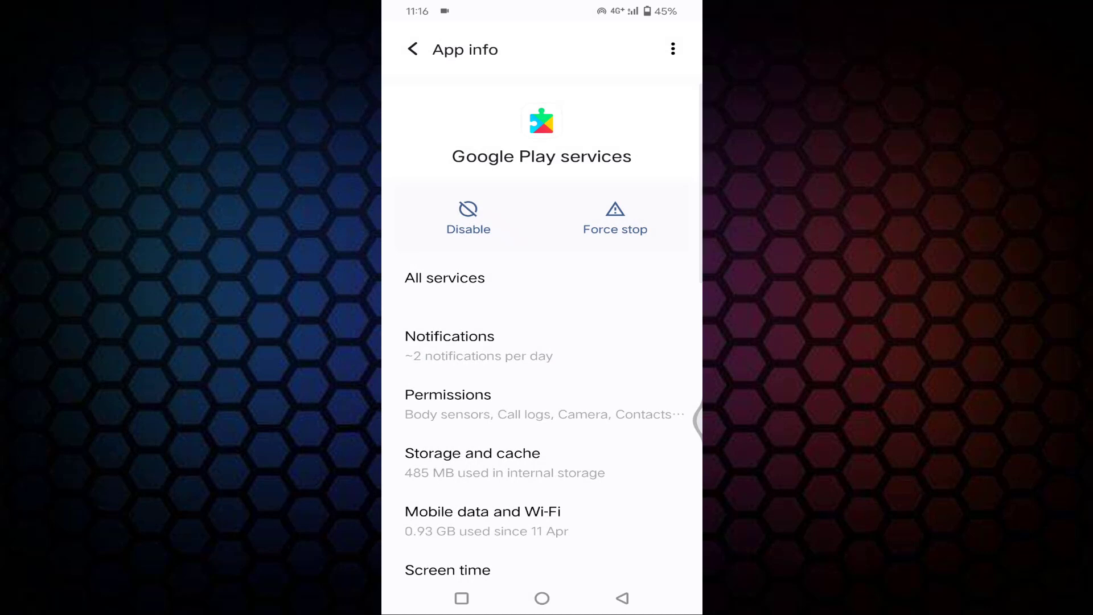
left_click(471, 462)
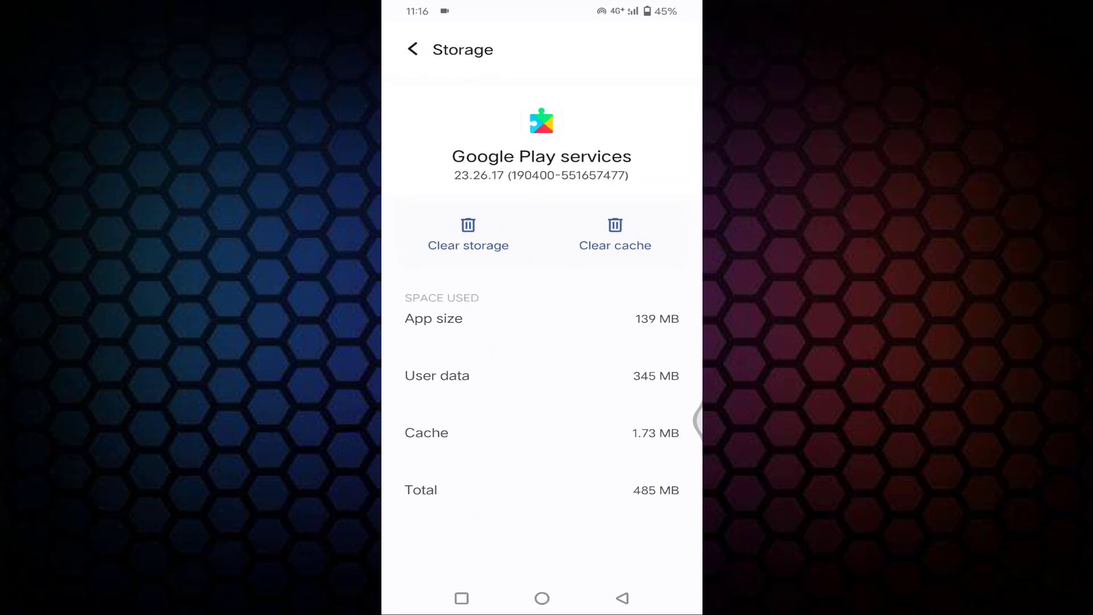
Step: View Google Play services' storage management page, then back out to the home screen
left_click(615, 233)
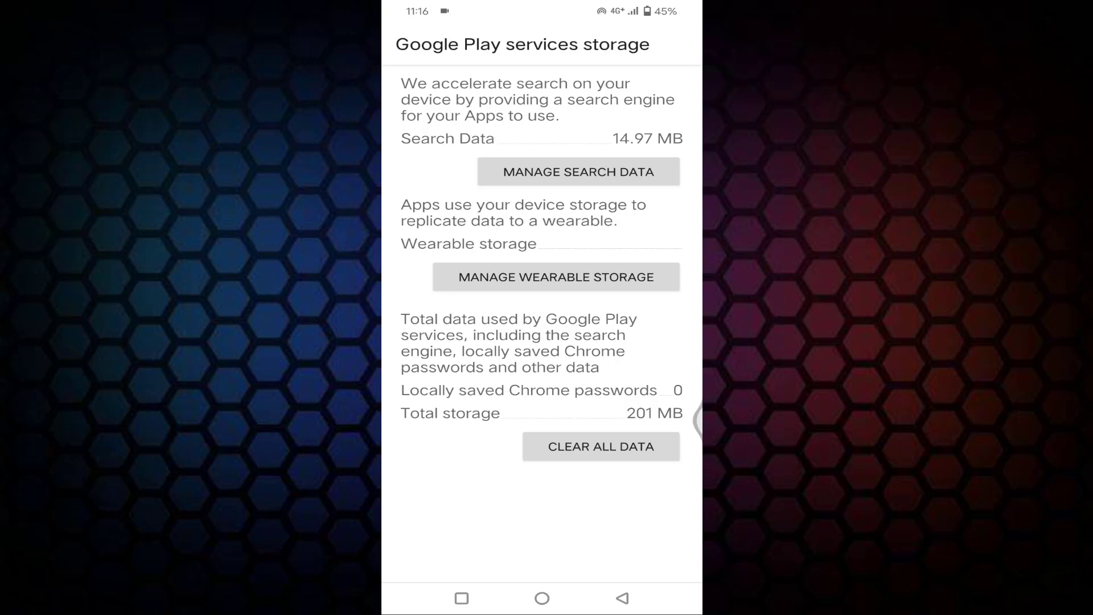
left_click(622, 597)
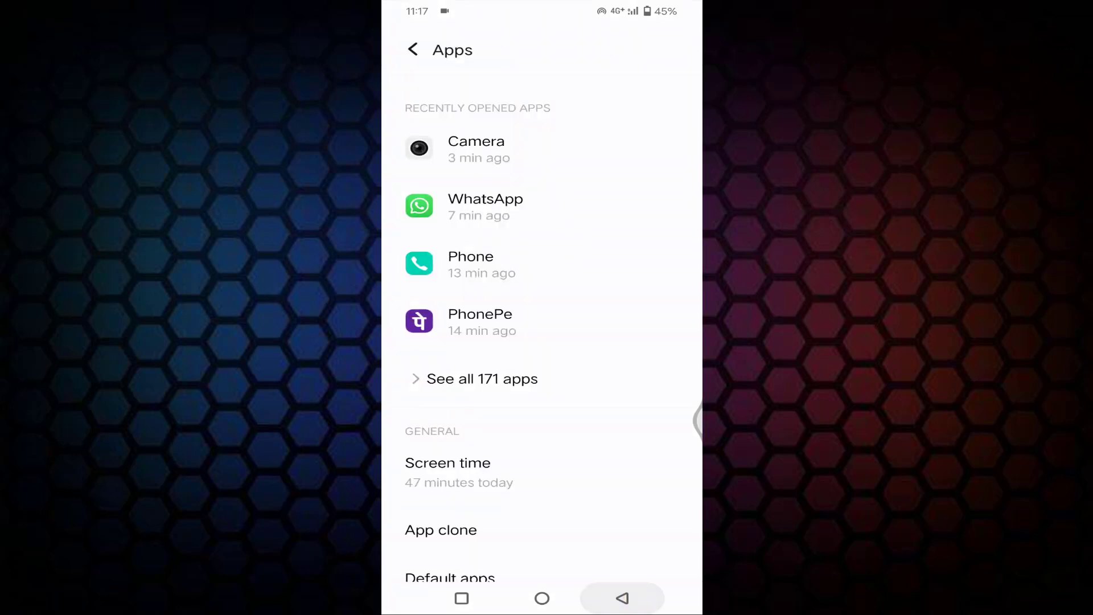
left_click(542, 598)
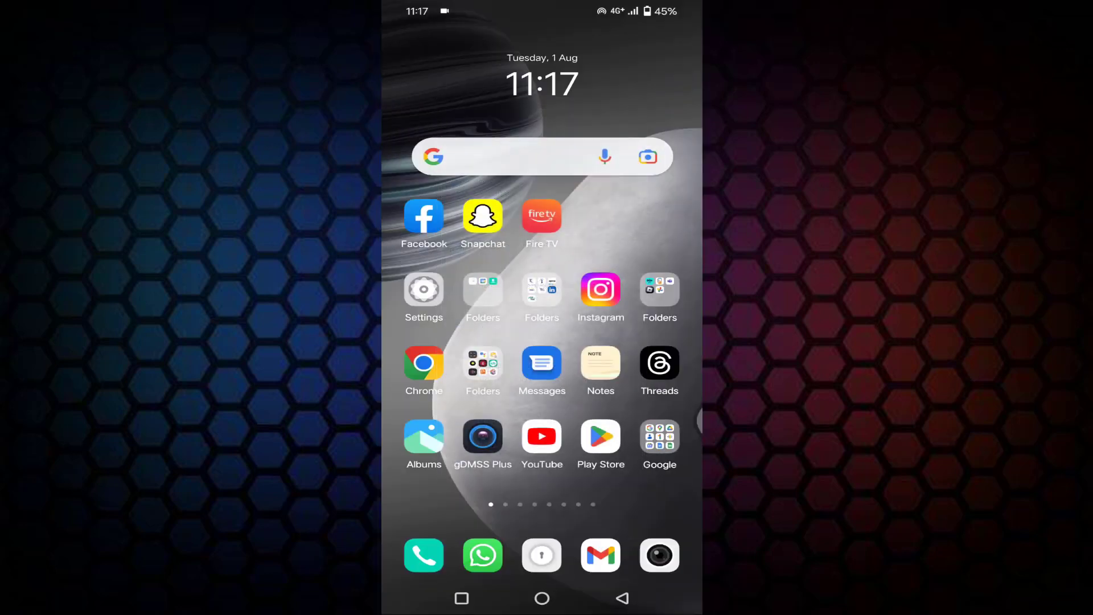